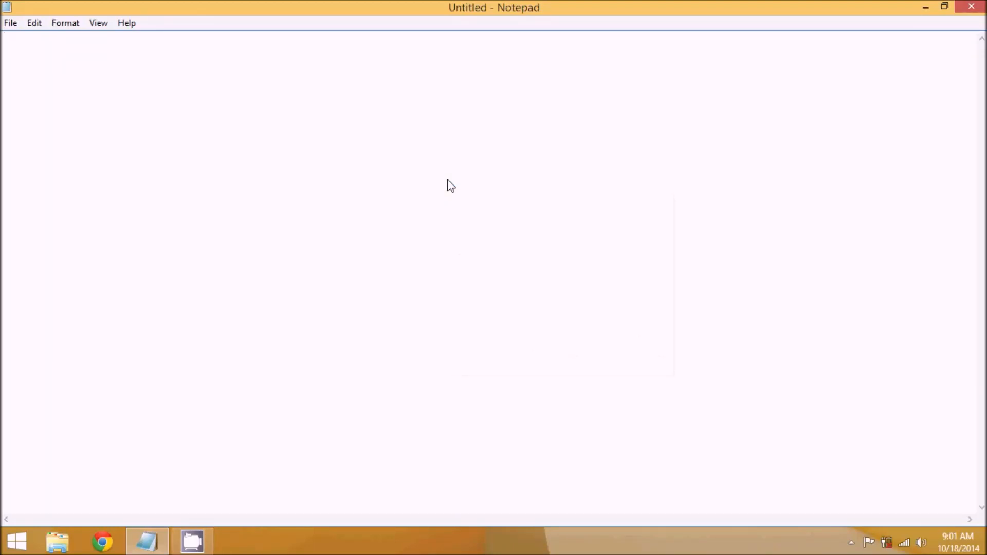
# - Write the heading "RMI (Remote Method Invocation)" on the first line of the notes
pyautogui.write('RMI )')
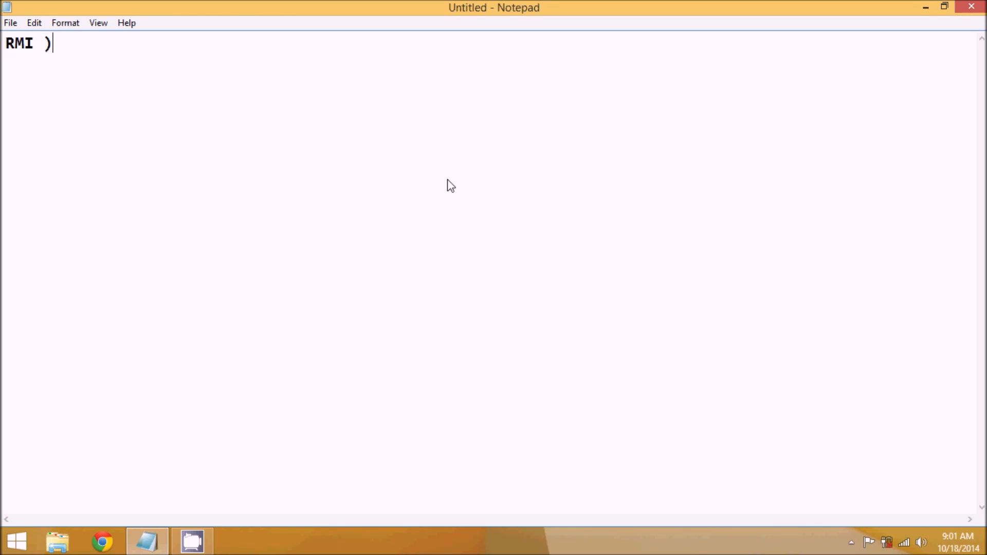
pyautogui.write('(')
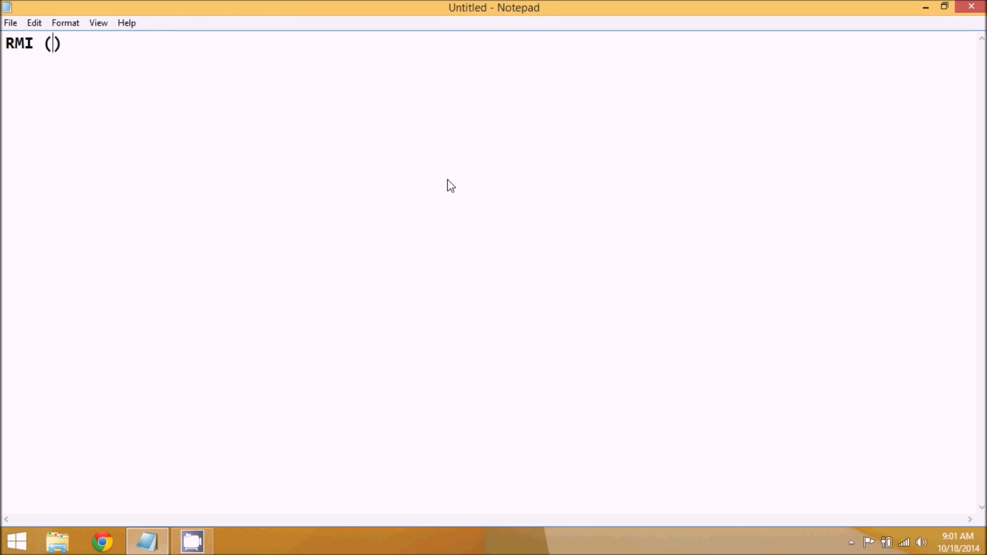
pyautogui.write('Rmote M')
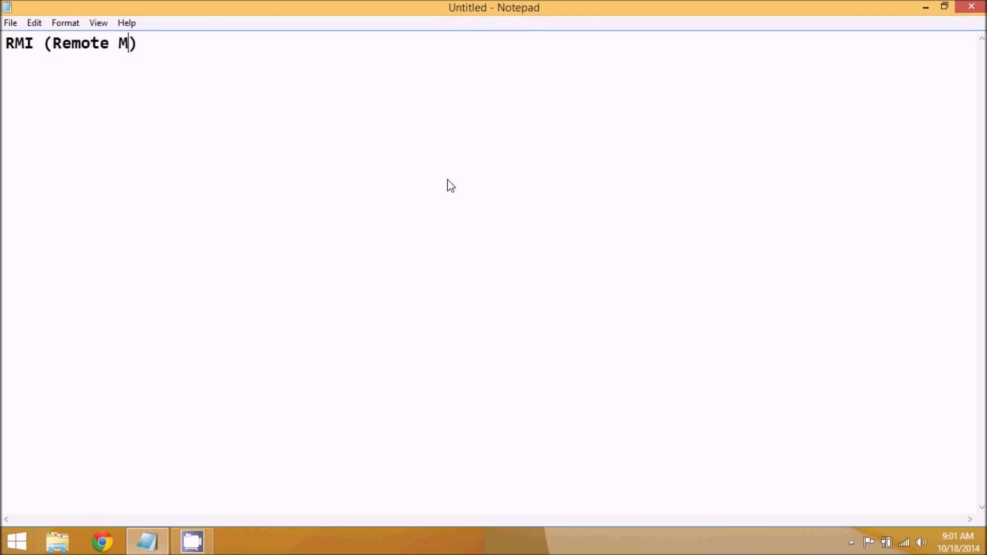
pyautogui.write('ethod Inv')
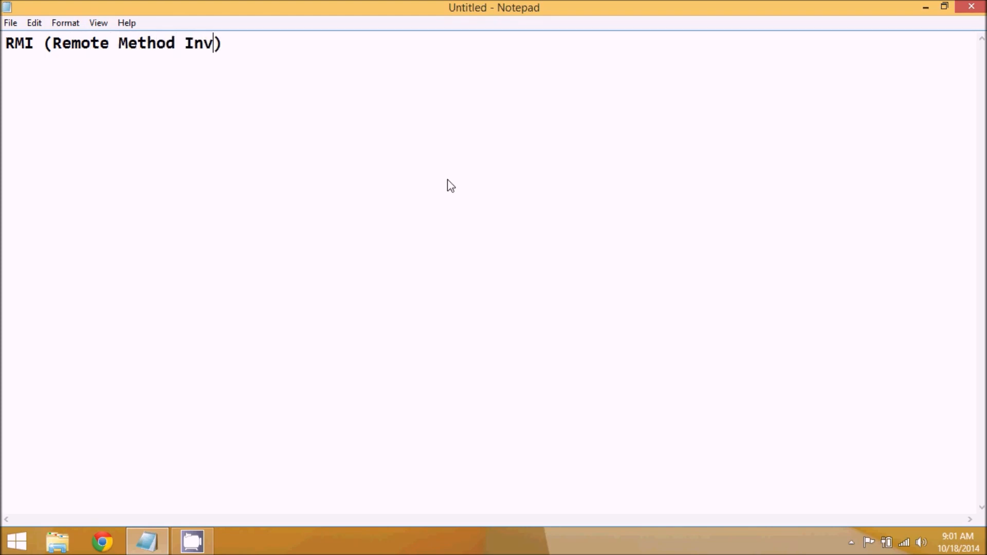
pyautogui.write('ocation')
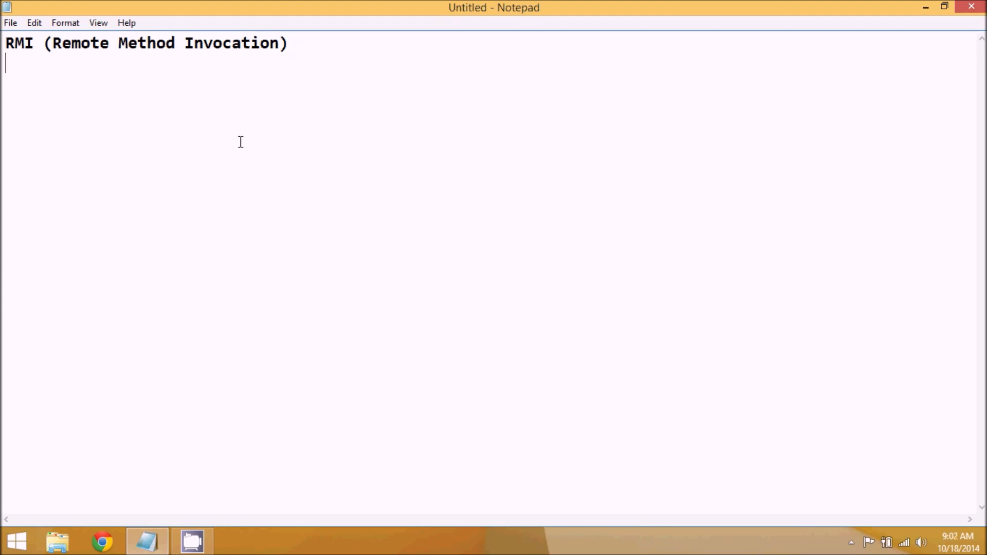
# - Write a class A block containing int i,j; and the members show, display and add
pyautogui.write('clas')
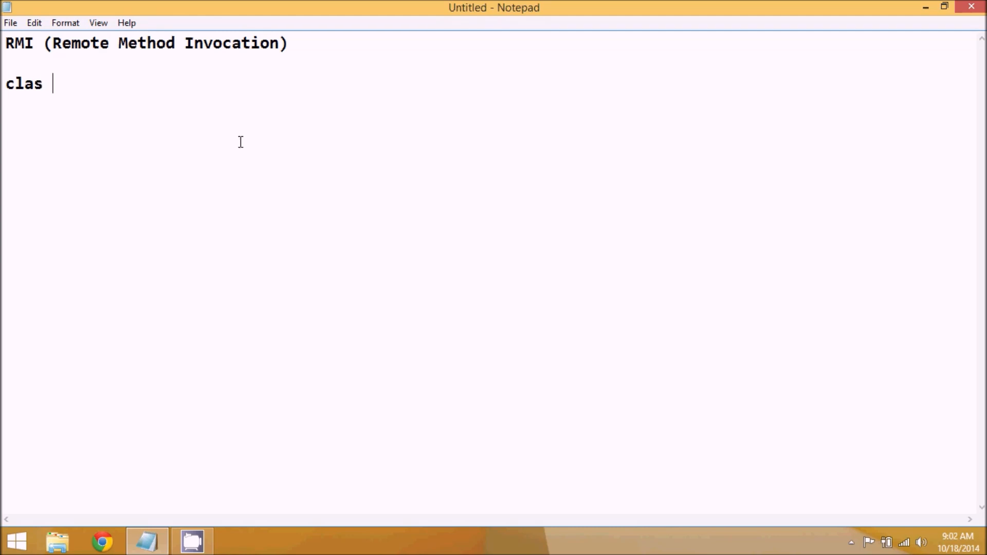
pyautogui.write('s A')
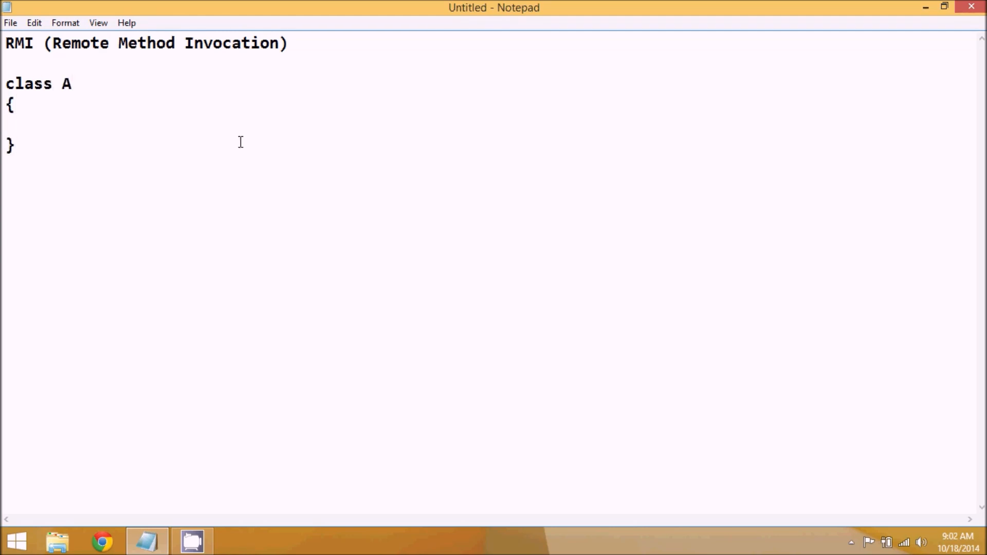
pyautogui.moveTo(104, 128)
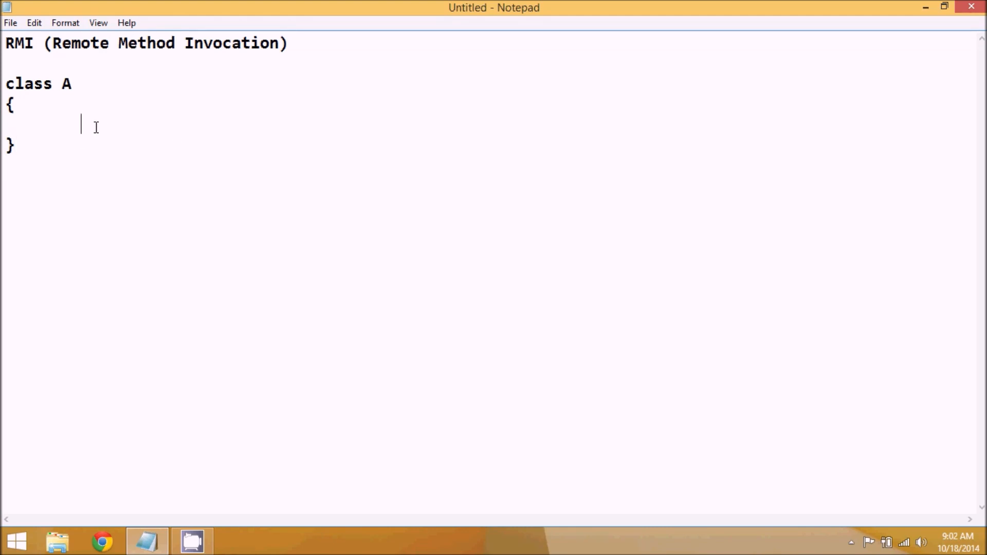
pyautogui.write('int i,')
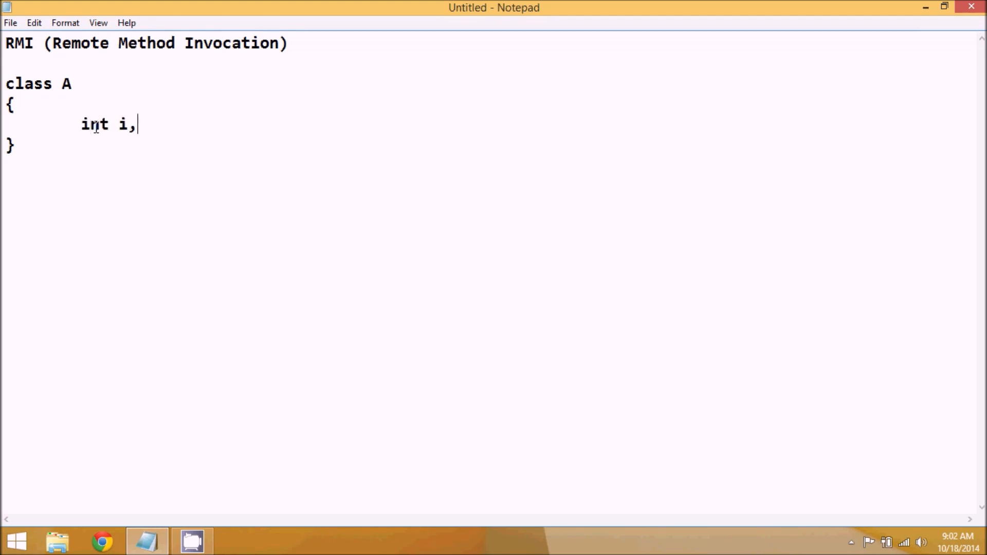
pyautogui.write('j;')
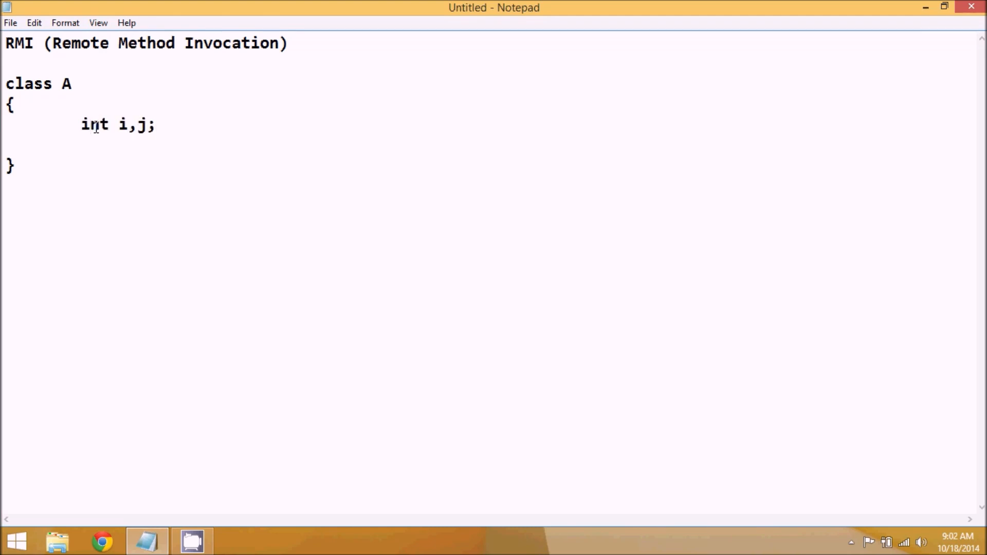
pyautogui.write('show')
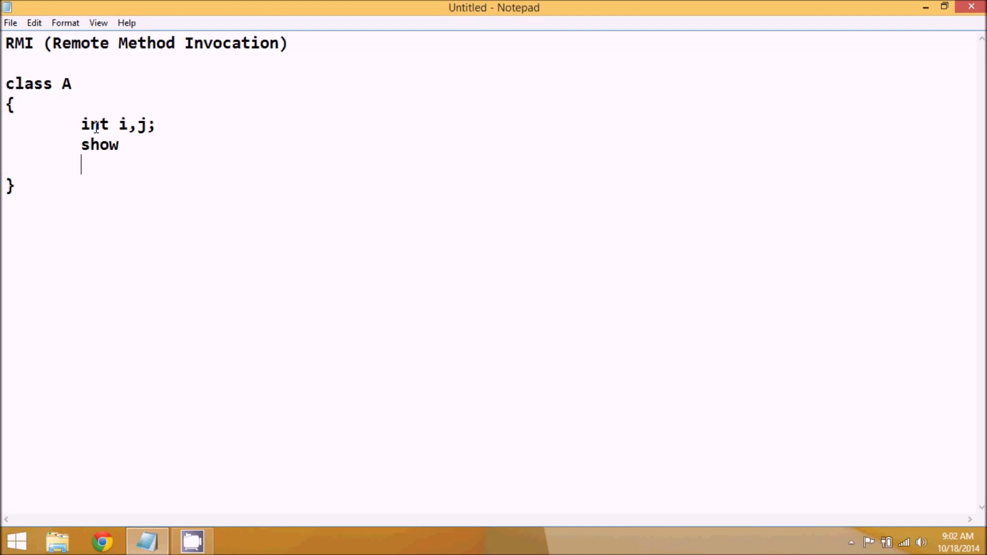
pyautogui.write('display')
pyautogui.write('add')
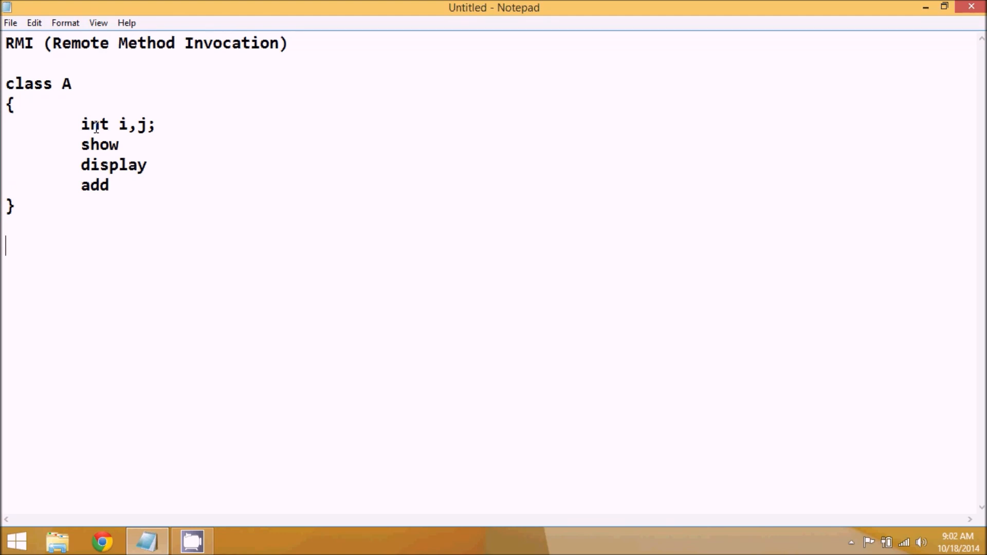
# - Write class B with braces and an indented psvm() block
pyautogui.write('class B')
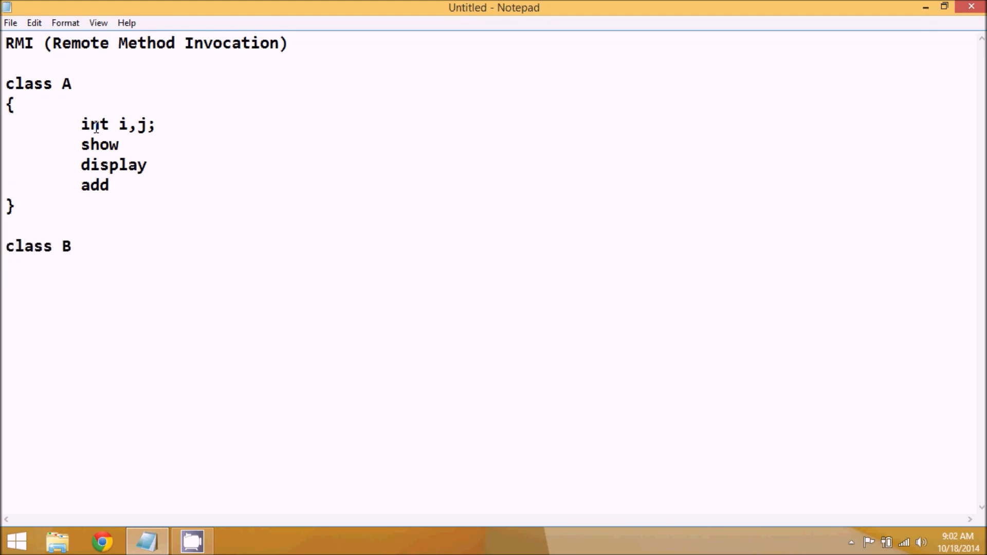
pyautogui.write('{')
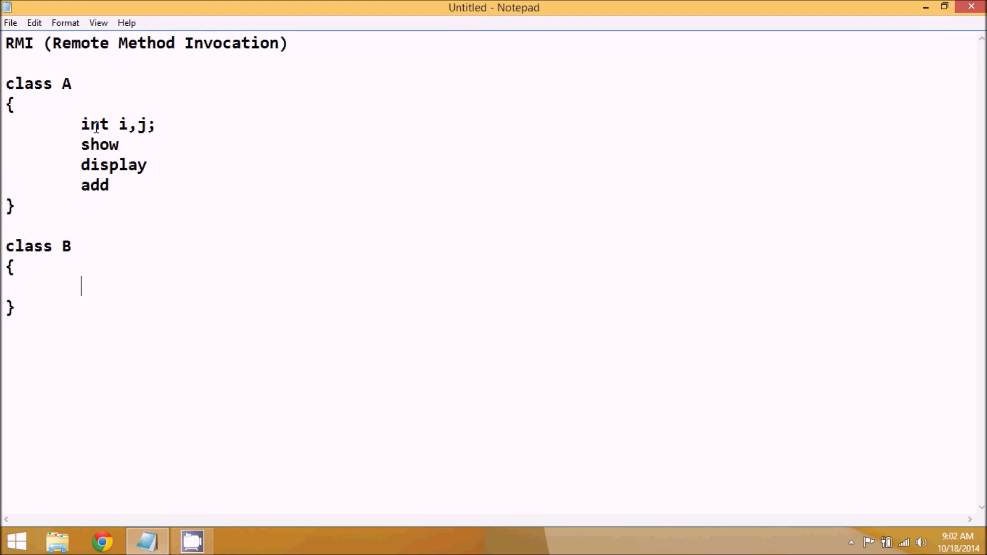
pyautogui.write('psvm()')
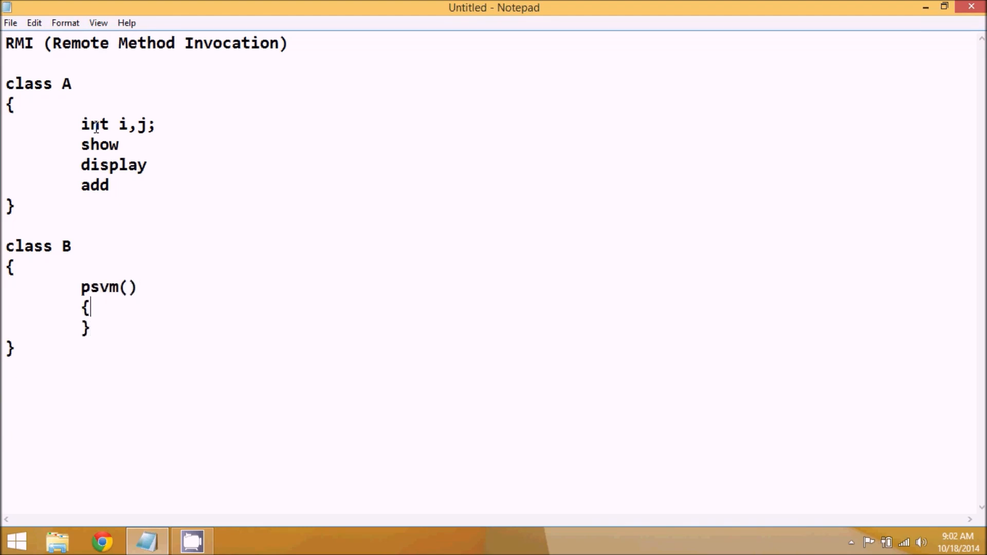
pyautogui.moveTo(81, 124); pyautogui.dragTo(87, 145)
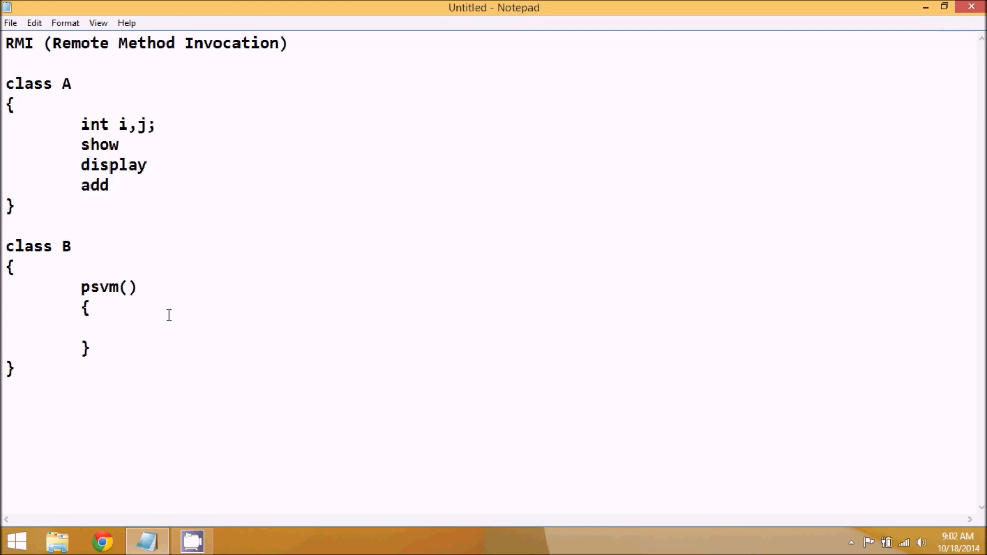
# - Inside psvm(), write the object creation A obj = new A();
pyautogui.write('A')
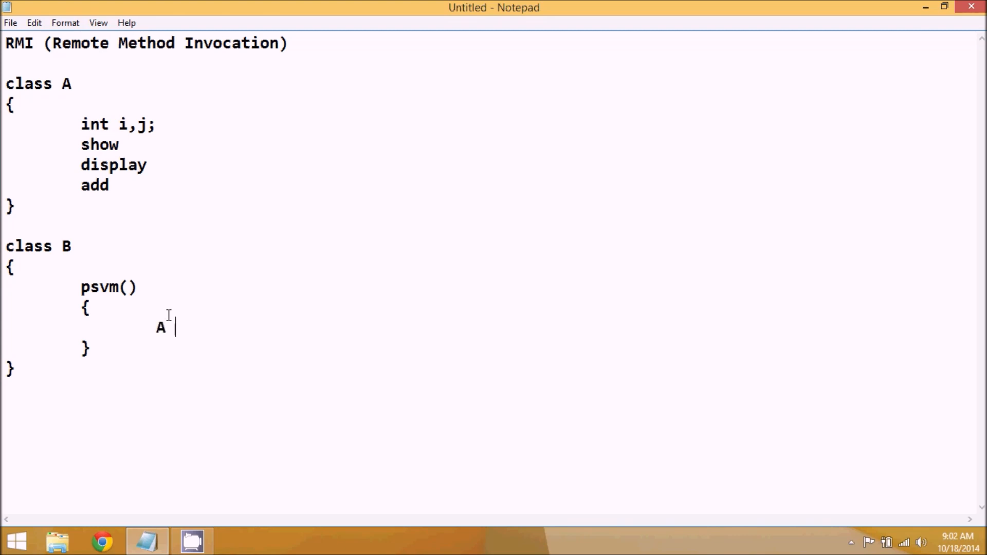
pyautogui.write('obj')
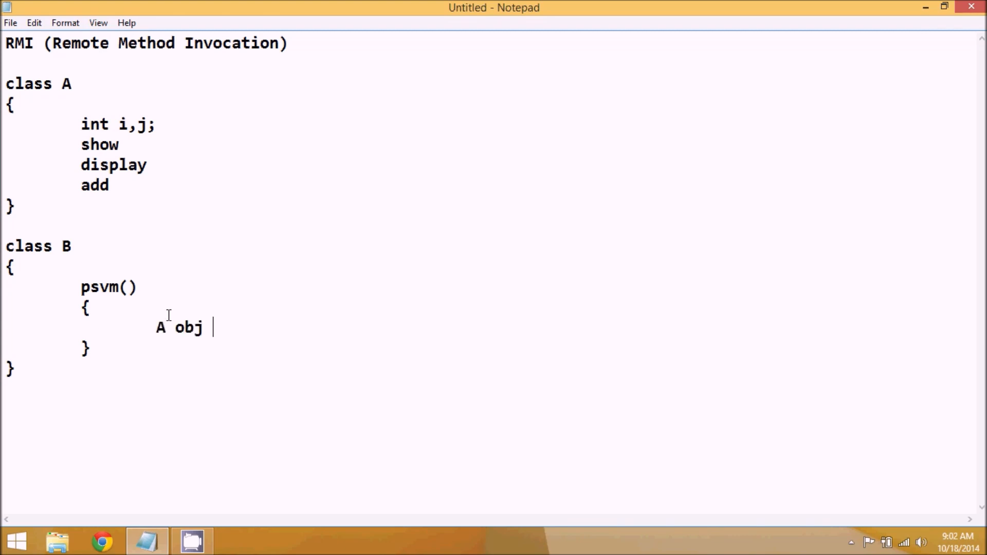
pyautogui.write('= new')
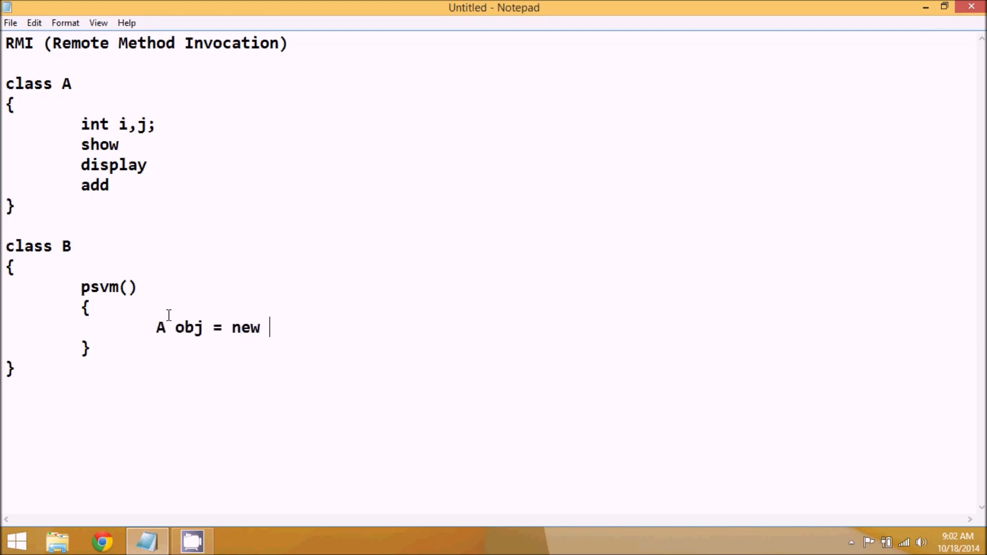
pyautogui.write('A();')
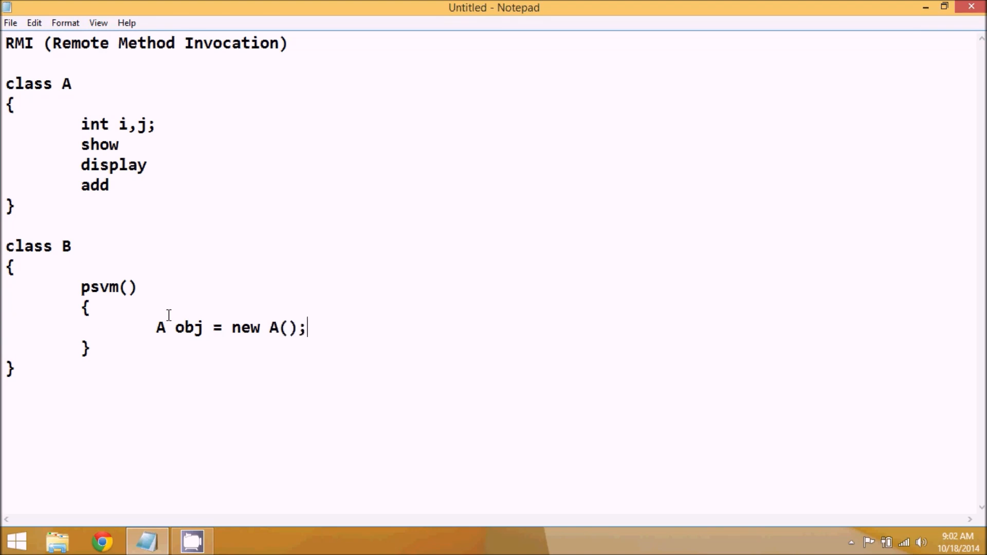
# - Highlight obj and the new A() part of the object-creation line for emphasis
pyautogui.doubleClick(189, 327)
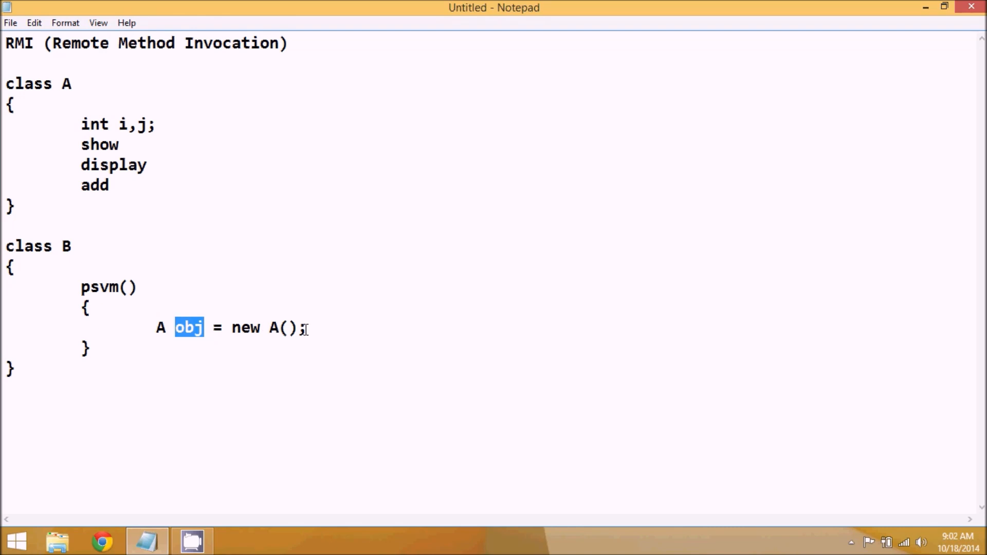
pyautogui.moveTo(232, 328); pyautogui.dragTo(306, 327)
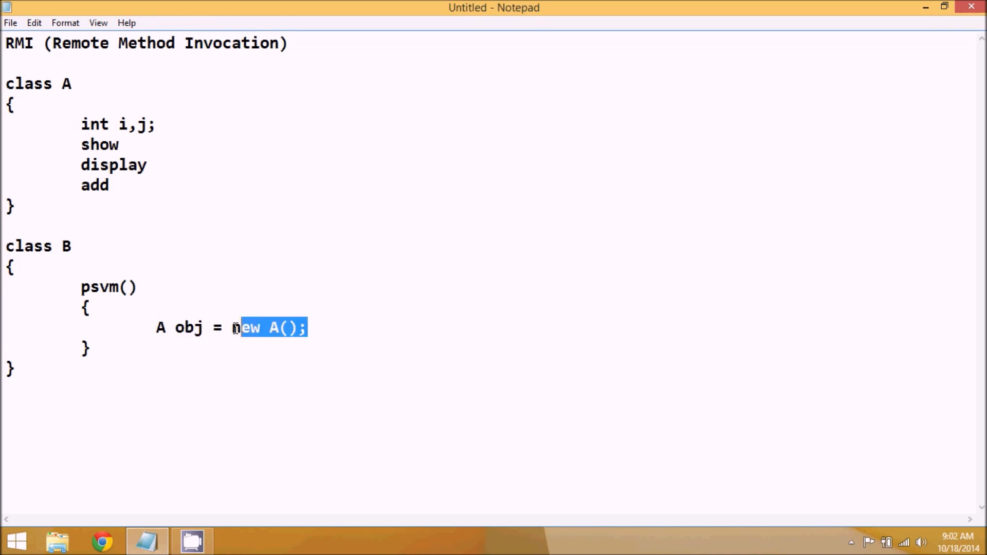
pyautogui.doubleClick(188, 327)
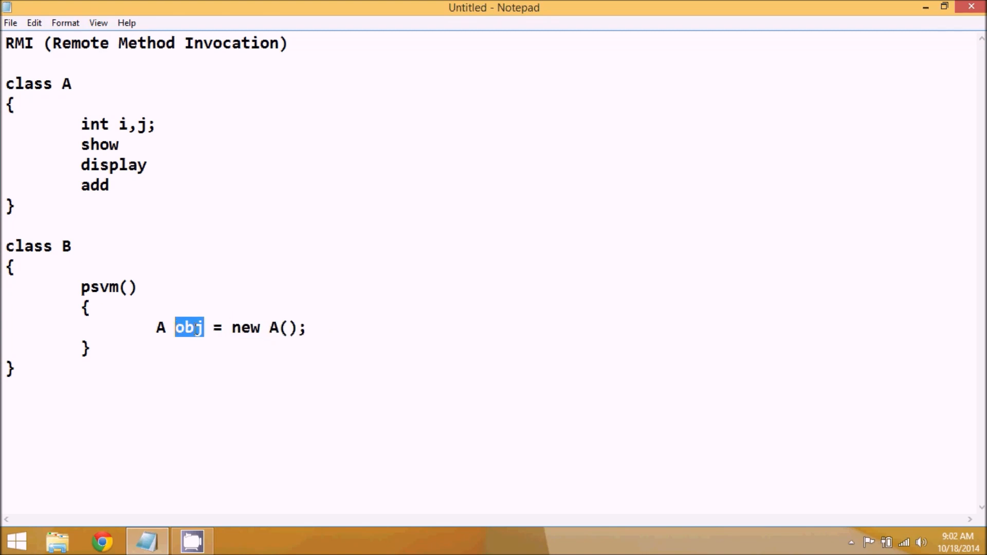
pyautogui.click(188, 327)
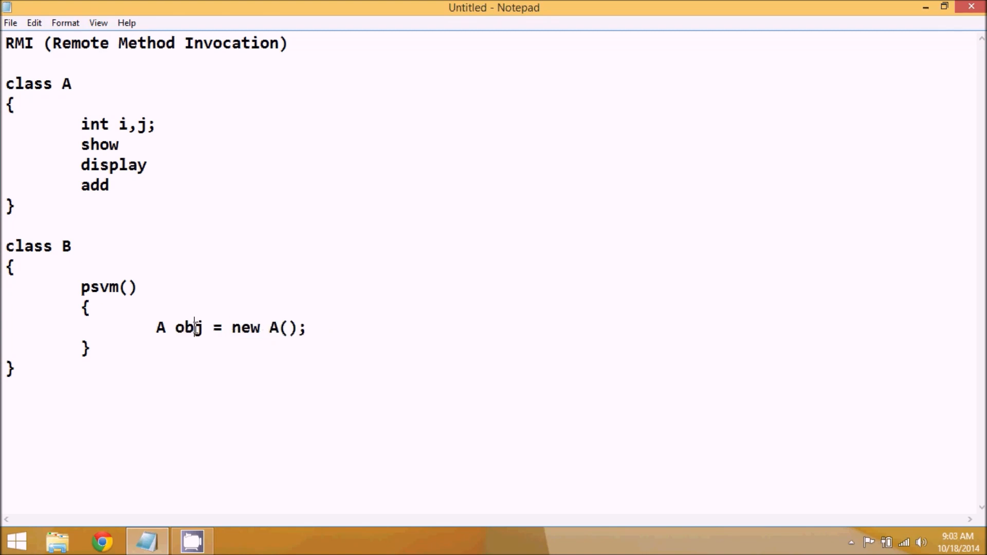
pyautogui.doubleClick(189, 328)
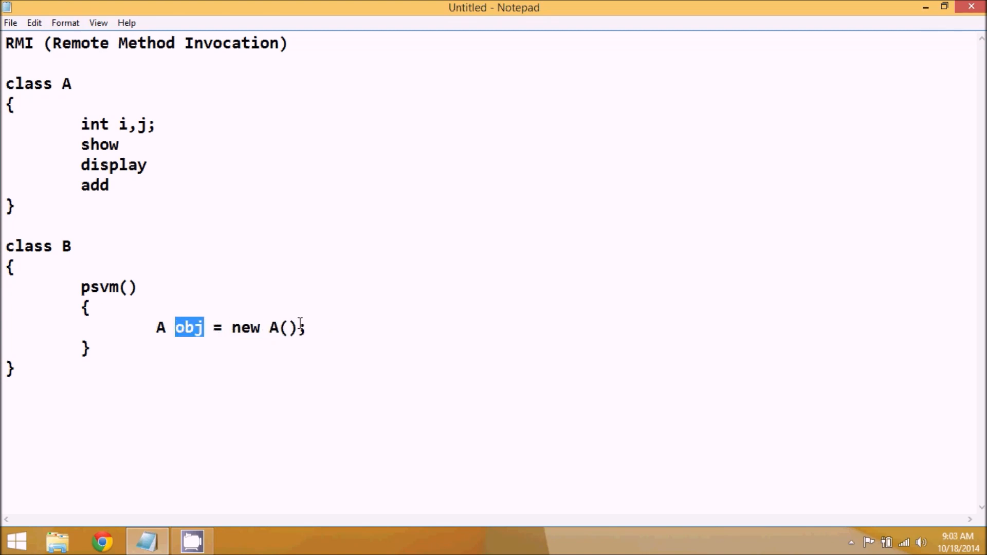
pyautogui.moveTo(232, 328); pyautogui.dragTo(306, 328)
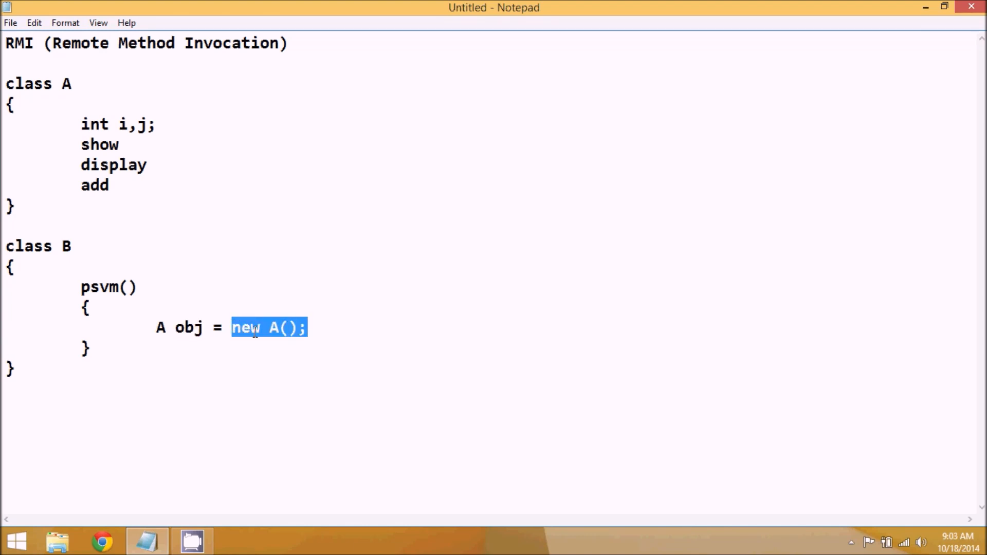
# - Launch Paint via the Run prompt with mspaint
pyautogui.press('Win+r')
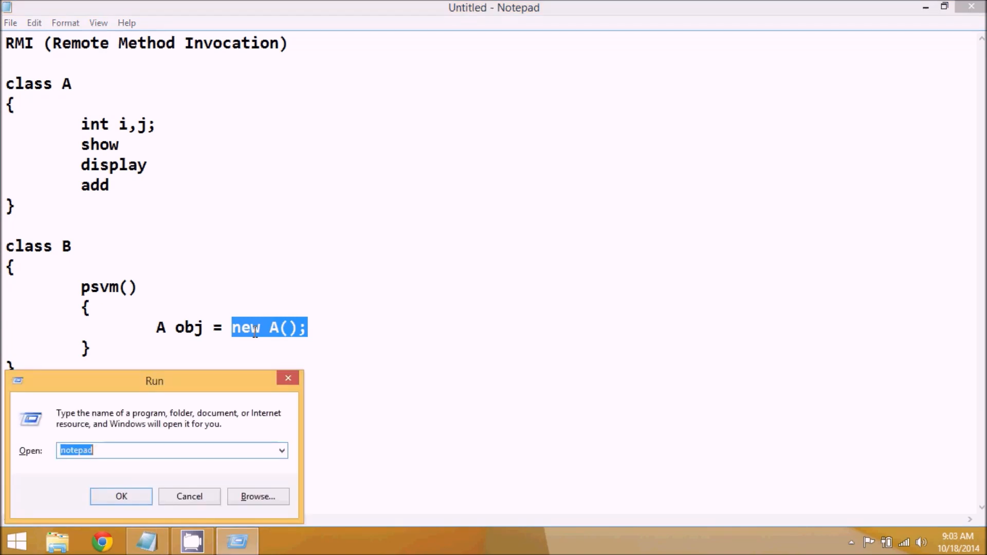
pyautogui.write('mspa')
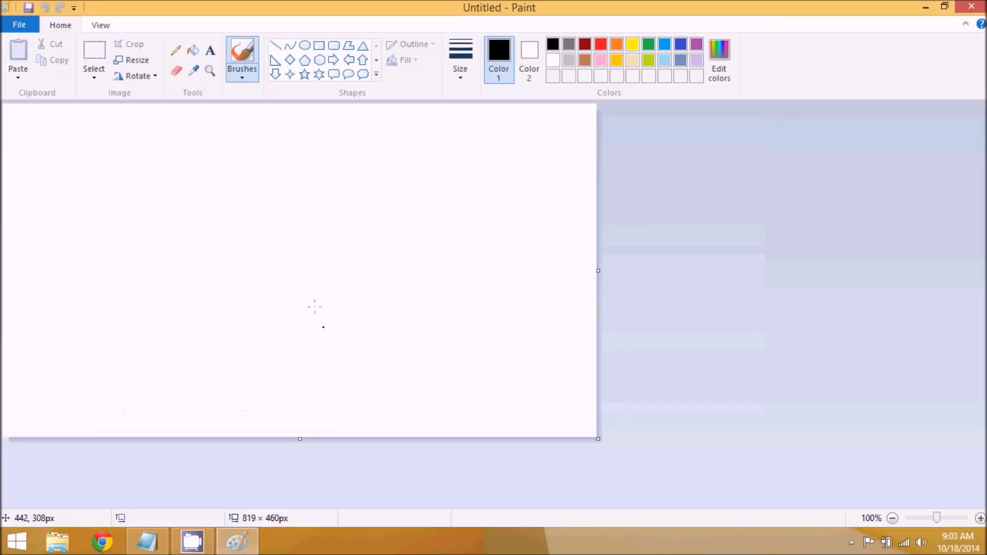
pyautogui.moveTo(248, 138)
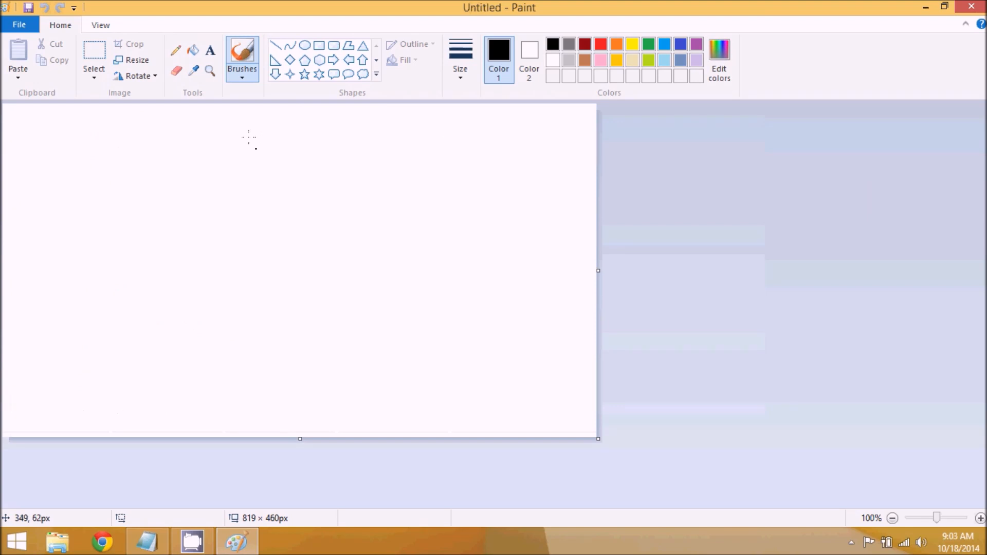
# - Brush a two-column box on the left and a large blob holding a small square in the middle
pyautogui.moveTo(93, 201); pyautogui.dragTo(82, 280)
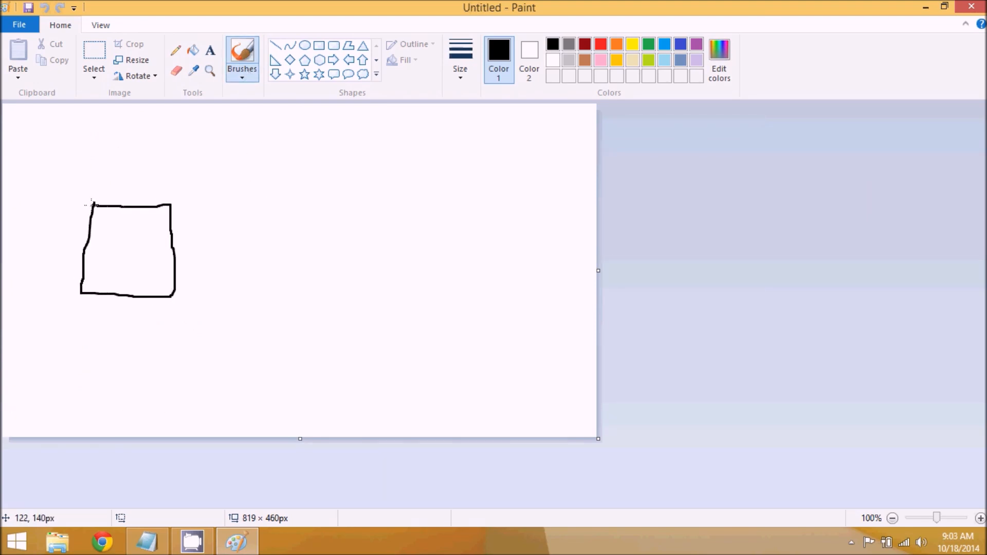
pyautogui.moveTo(126, 204); pyautogui.dragTo(126, 297)
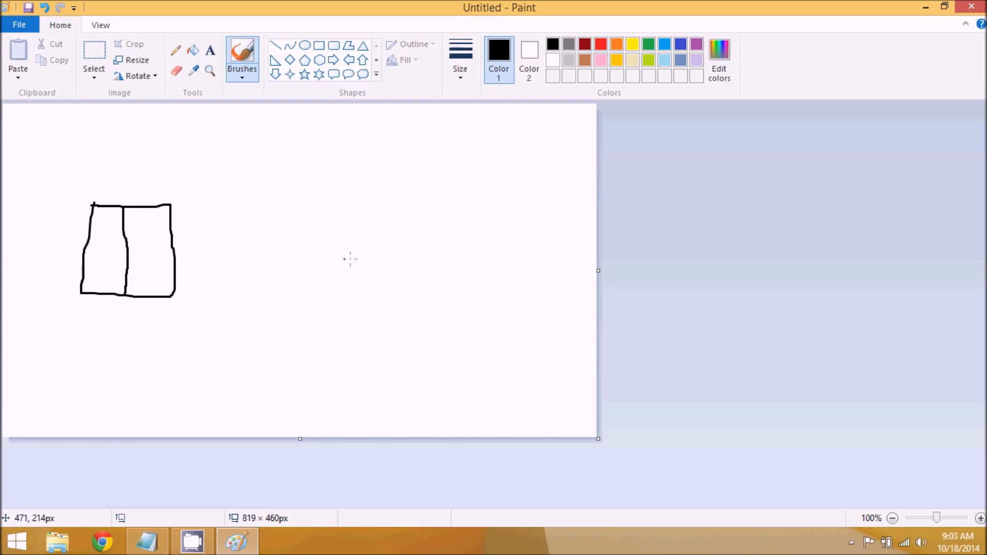
pyautogui.moveTo(378, 203); pyautogui.dragTo(479, 202)
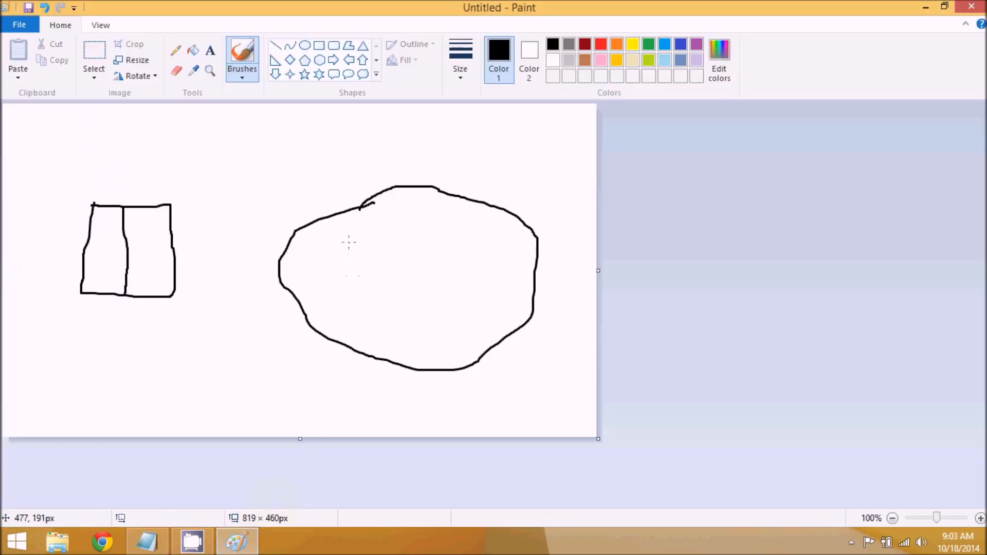
pyautogui.moveTo(345, 238); pyautogui.dragTo(383, 271)
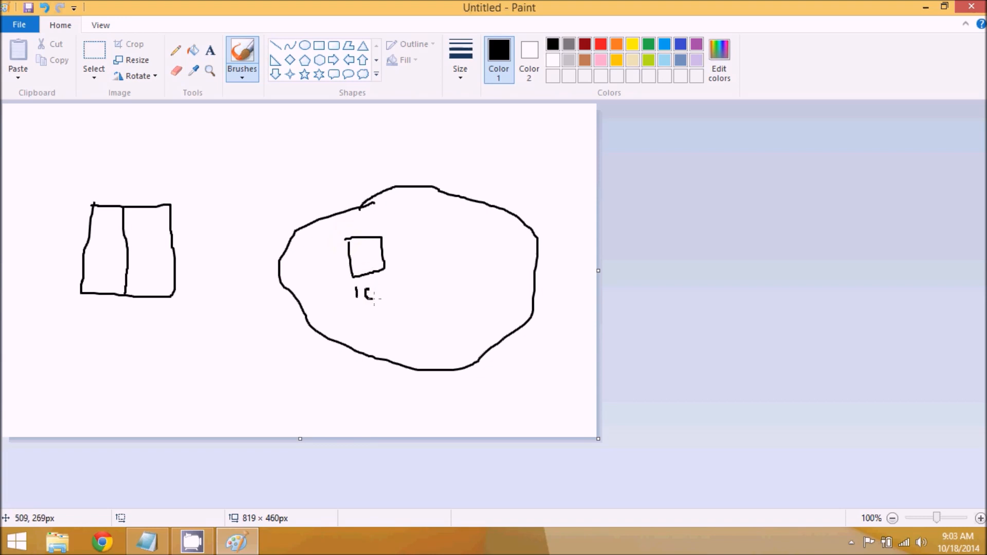
pyautogui.moveTo(378, 296); pyautogui.dragTo(403, 299)
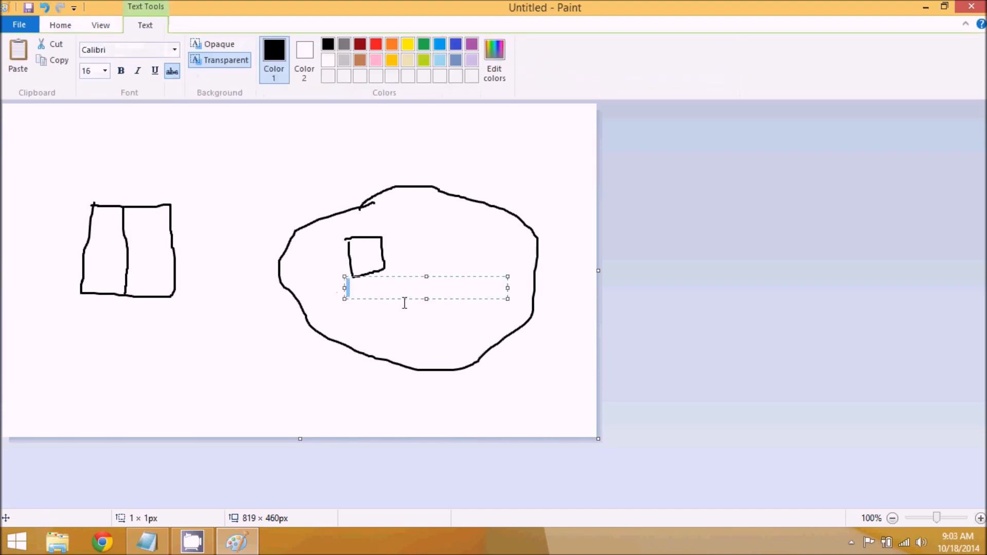
# - Label the small square 102 and give the left box a top row reading obj and 102
pyautogui.write('102')
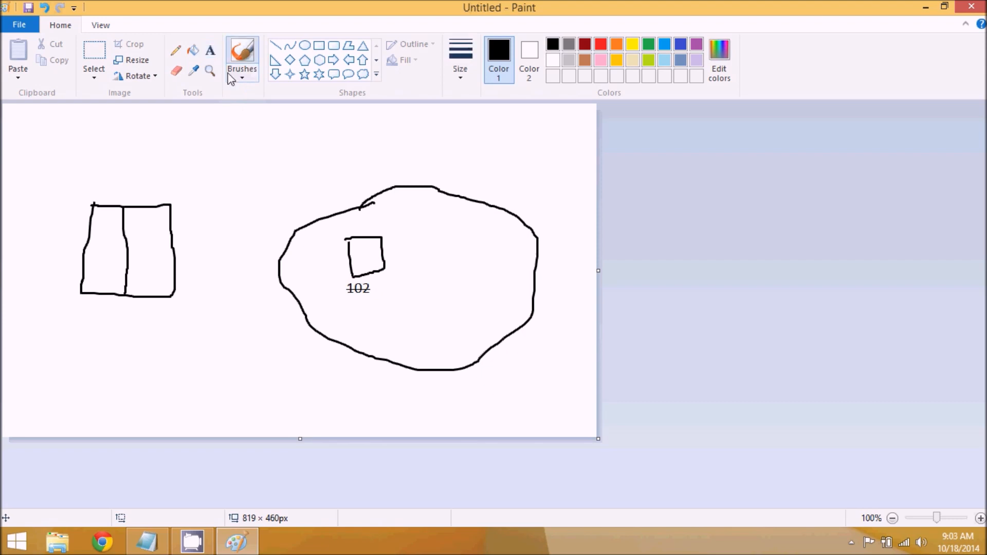
pyautogui.moveTo(91, 229); pyautogui.dragTo(173, 228)
pyautogui.write('1')
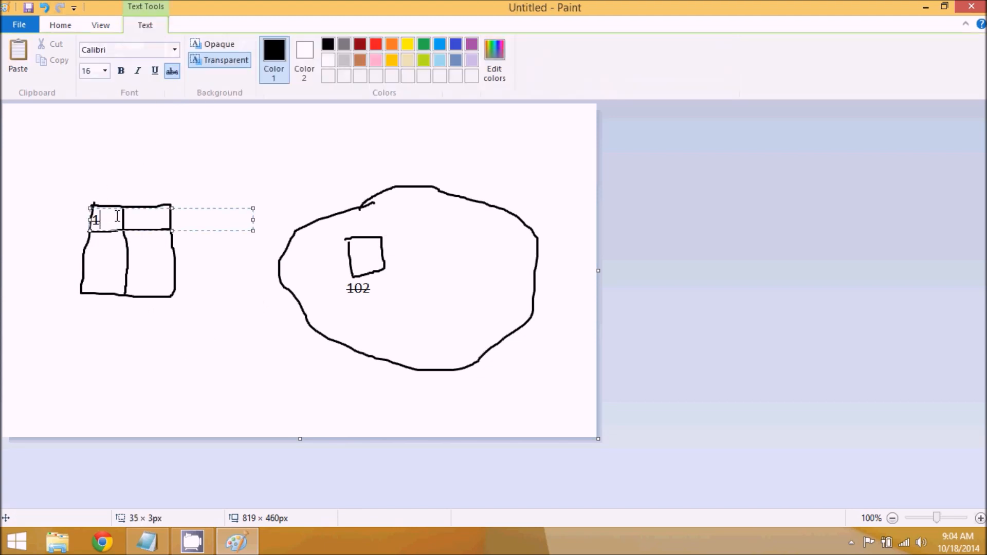
pyautogui.write('obj')
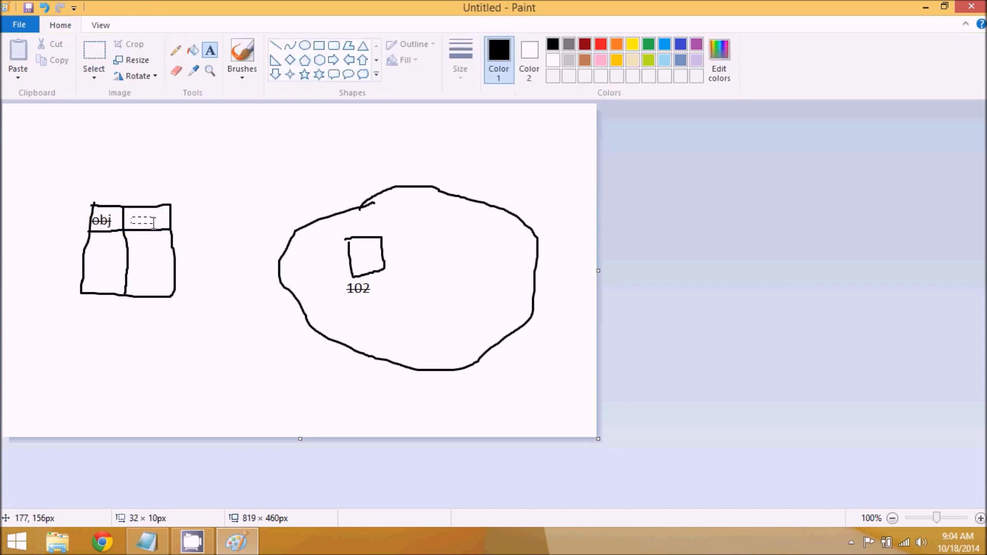
pyautogui.write('102')
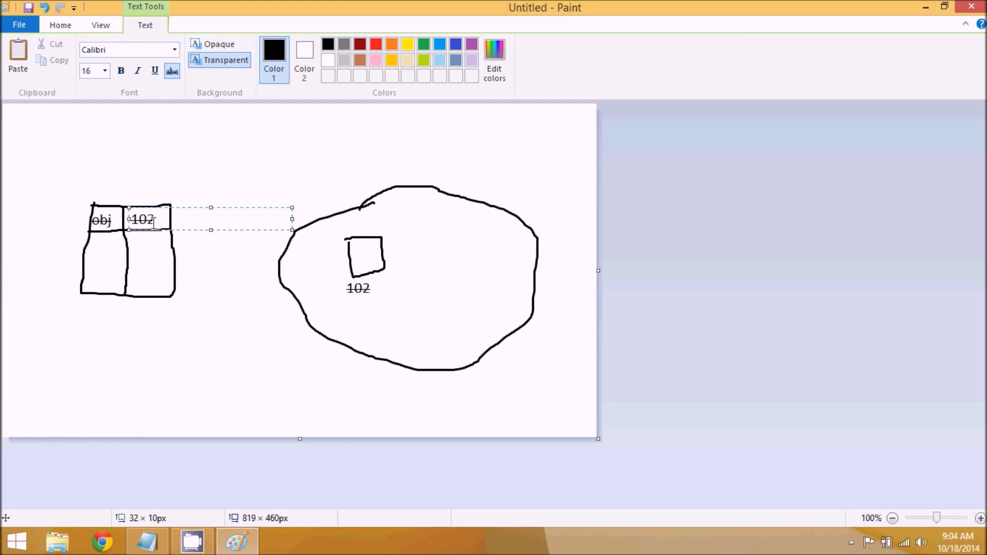
pyautogui.click(361, 275)
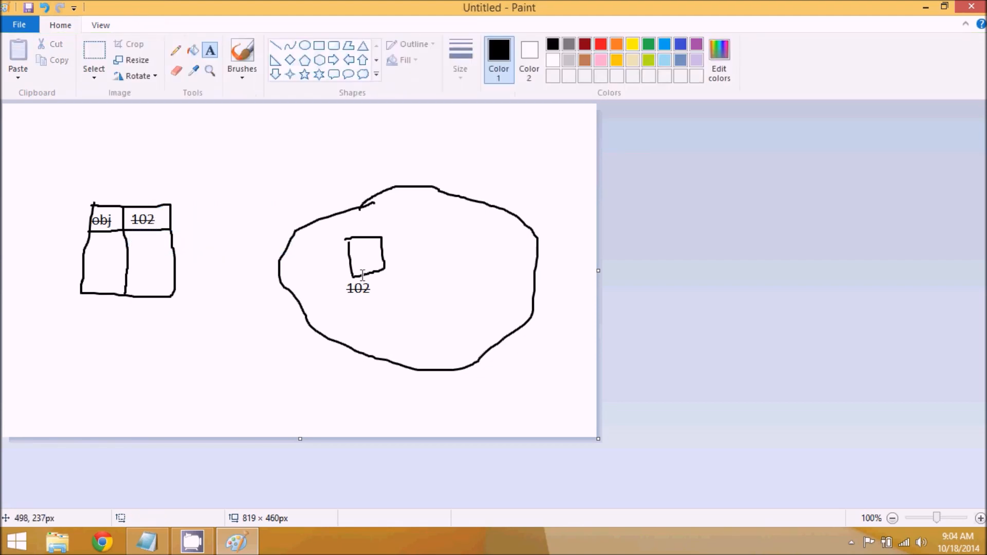
pyautogui.moveTo(359, 249)
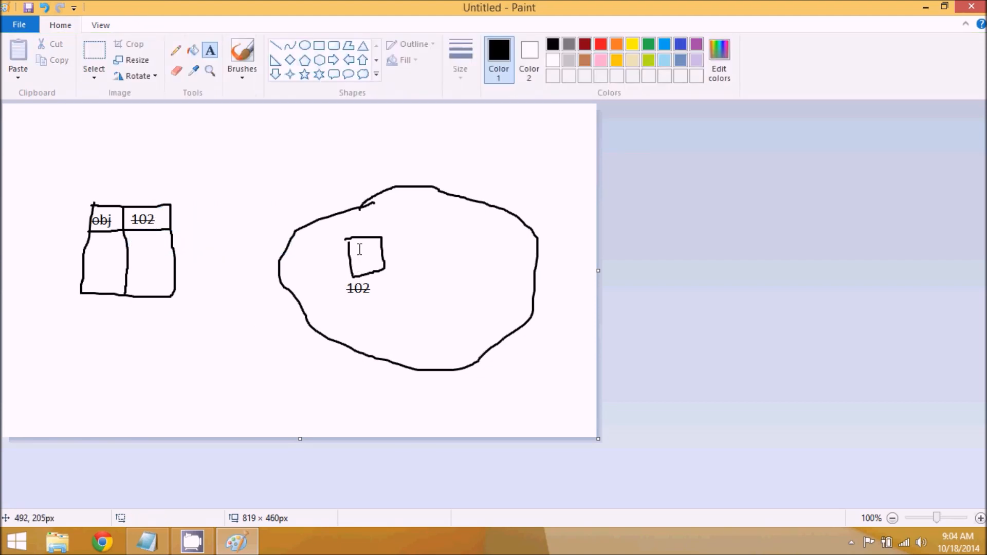
pyautogui.moveTo(352, 292)
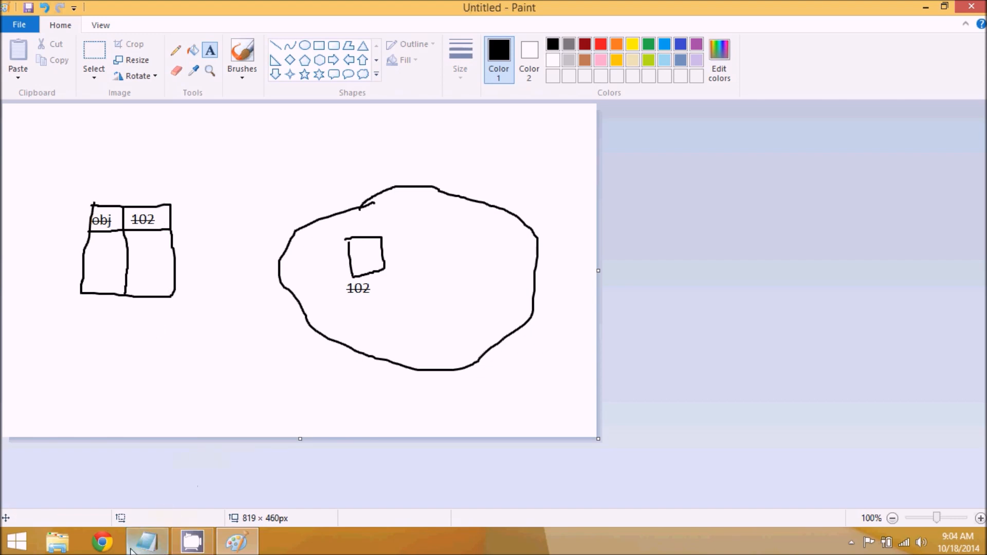
# - Back in Notepad, add obj.show(); on a new line after A obj = new A(); and return to Paint
pyautogui.click(192, 540)
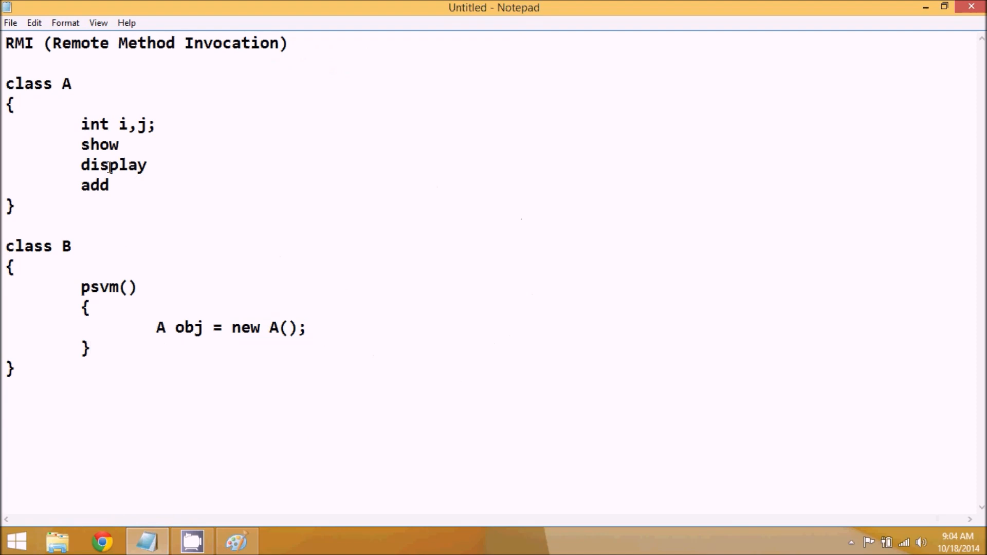
pyautogui.moveTo(156, 327); pyautogui.dragTo(207, 328)
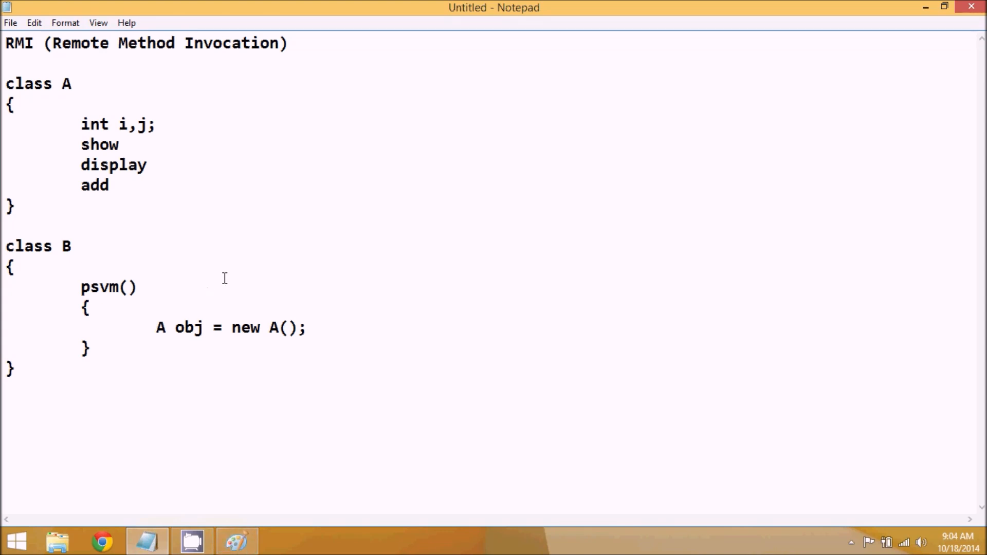
pyautogui.moveTo(251, 327); pyautogui.dragTo(301, 328)
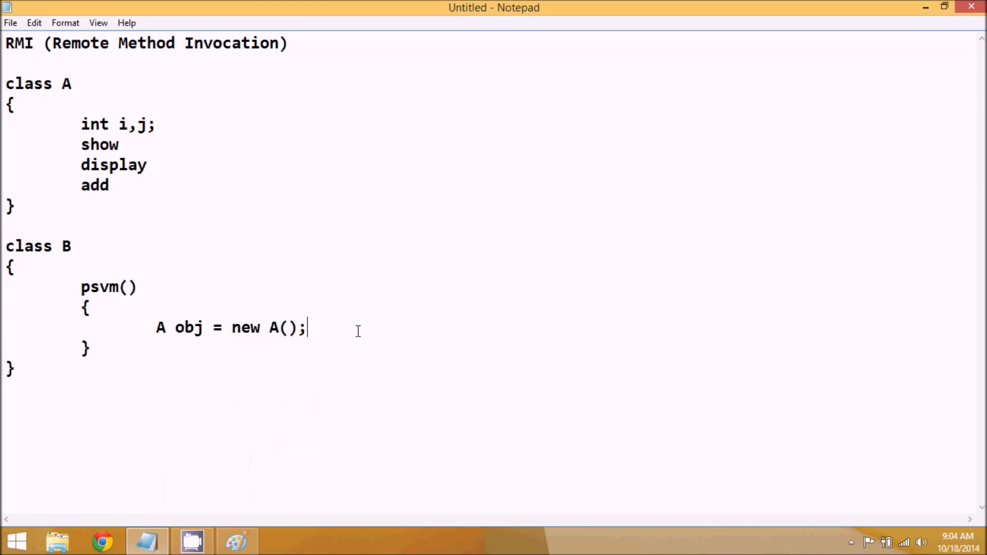
pyautogui.press('Enter')
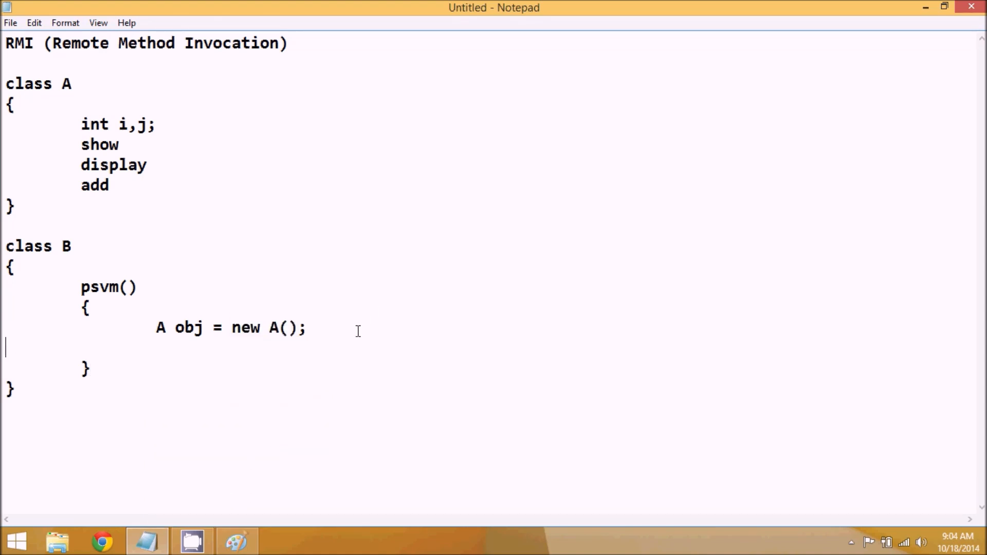
pyautogui.write('obj')
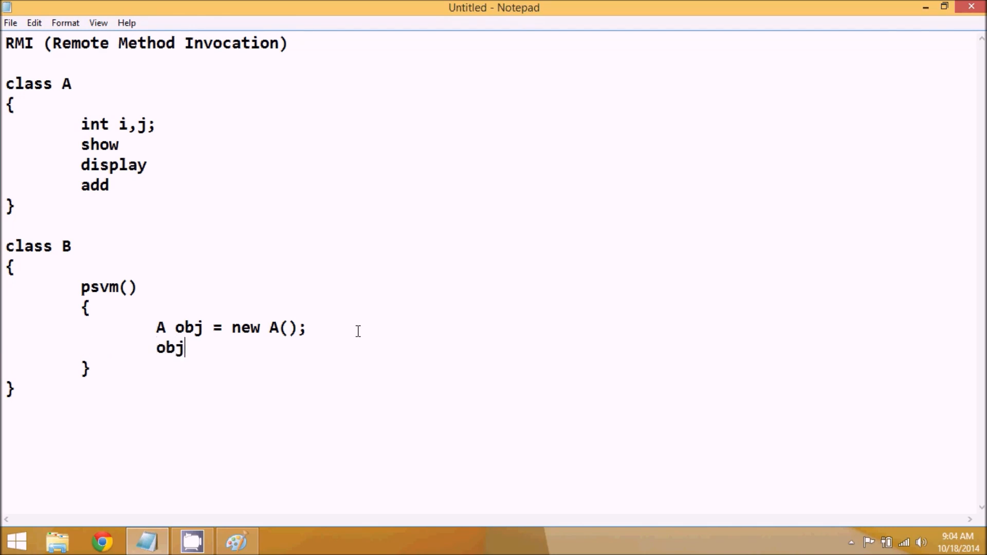
pyautogui.write('.show(')
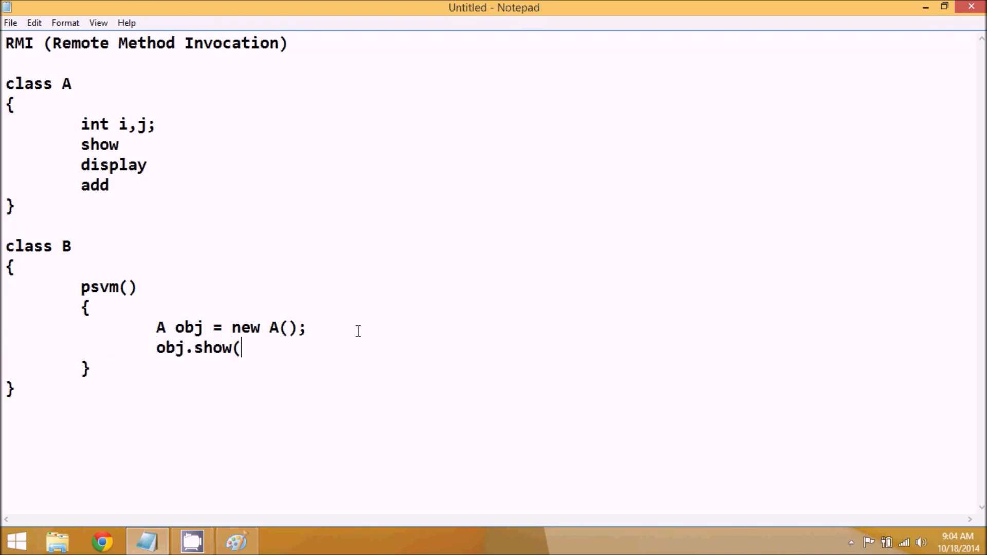
pyautogui.write(');')
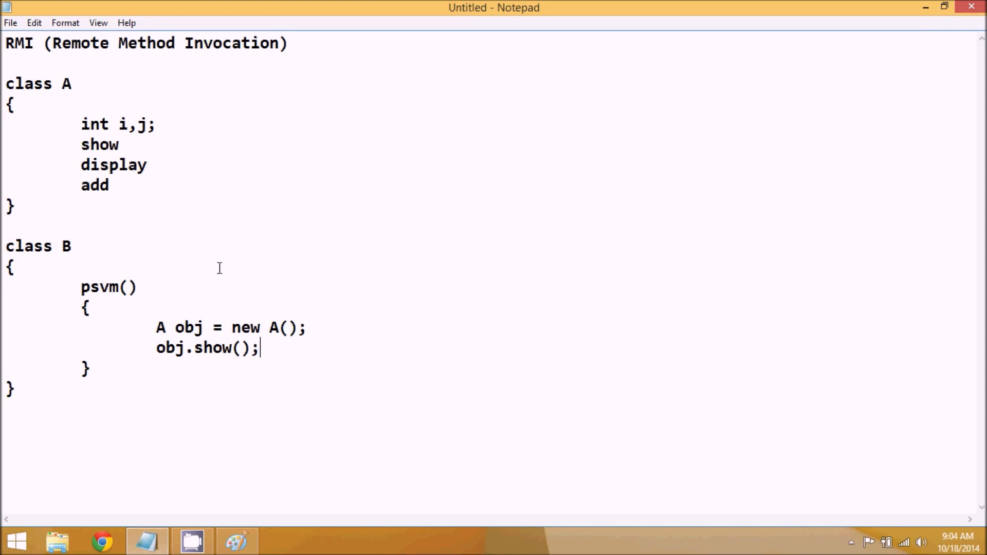
pyautogui.click(236, 541)
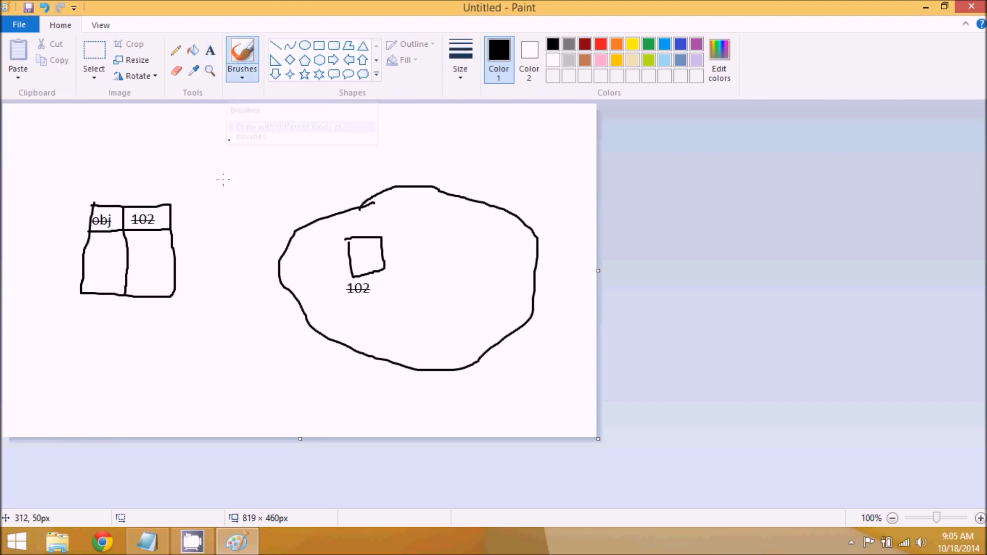
# - Divide the diagram with a vertical line into sides 1 and 2 and add a small loop below the obj box
pyautogui.moveTo(227, 133); pyautogui.dragTo(224, 425)
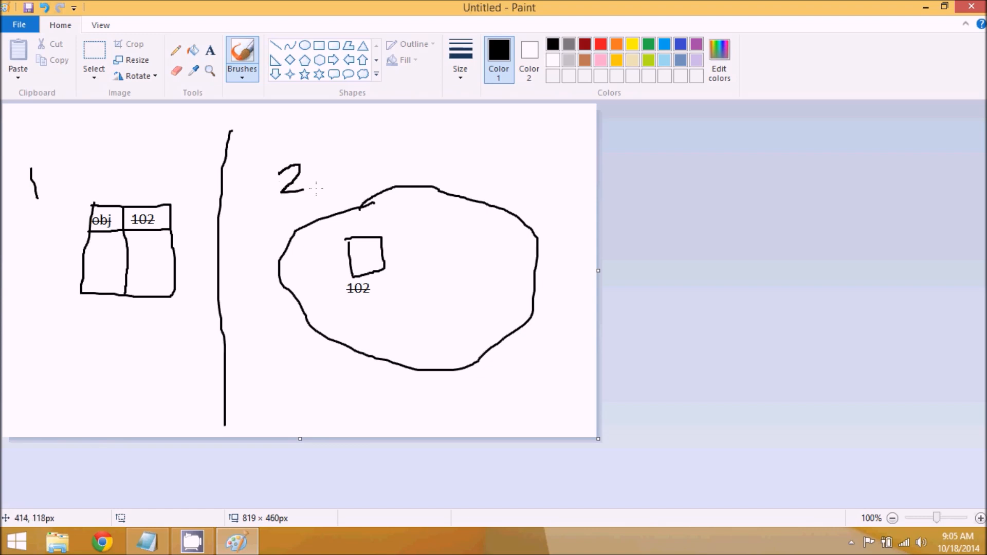
pyautogui.moveTo(300, 188); pyautogui.dragTo(337, 186)
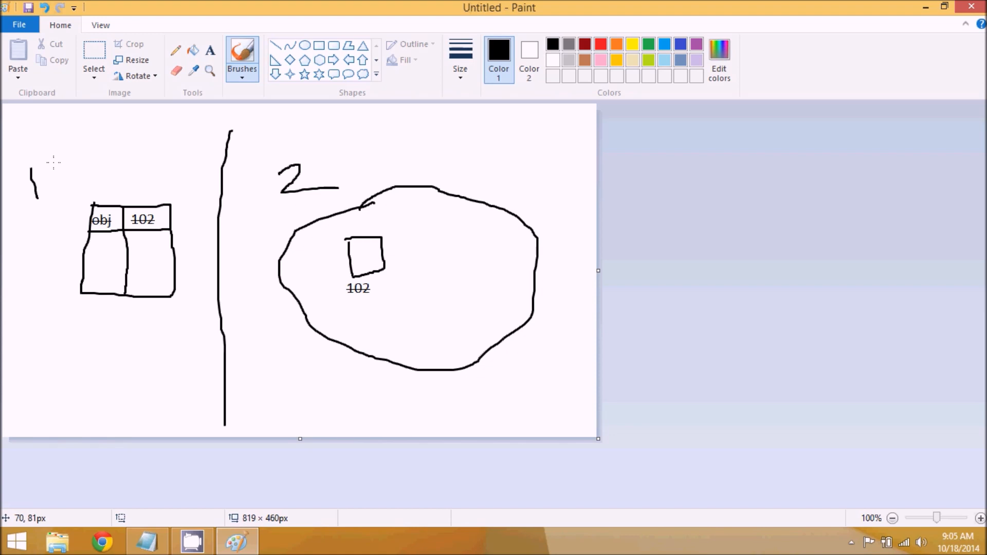
pyautogui.moveTo(126, 223)
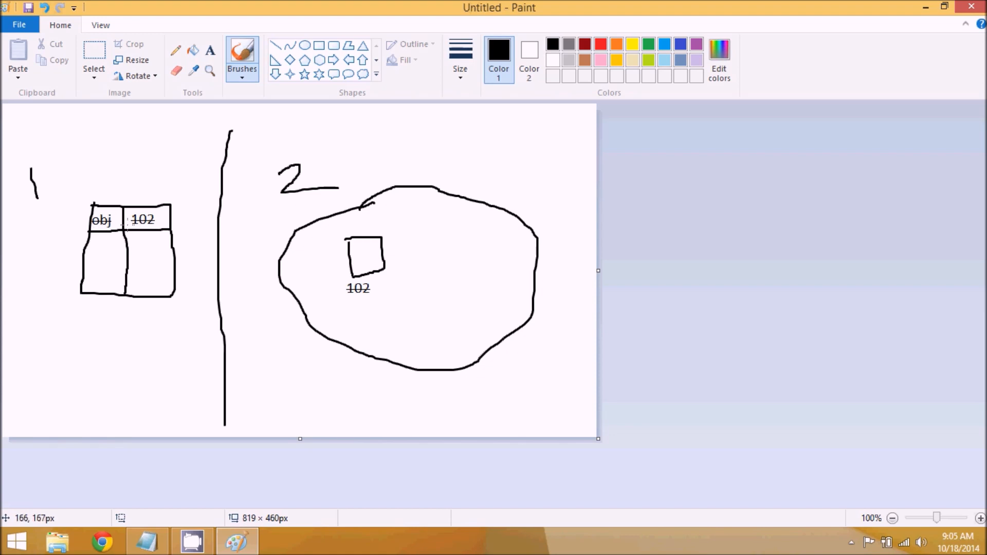
pyautogui.moveTo(37, 283); pyautogui.dragTo(95, 337)
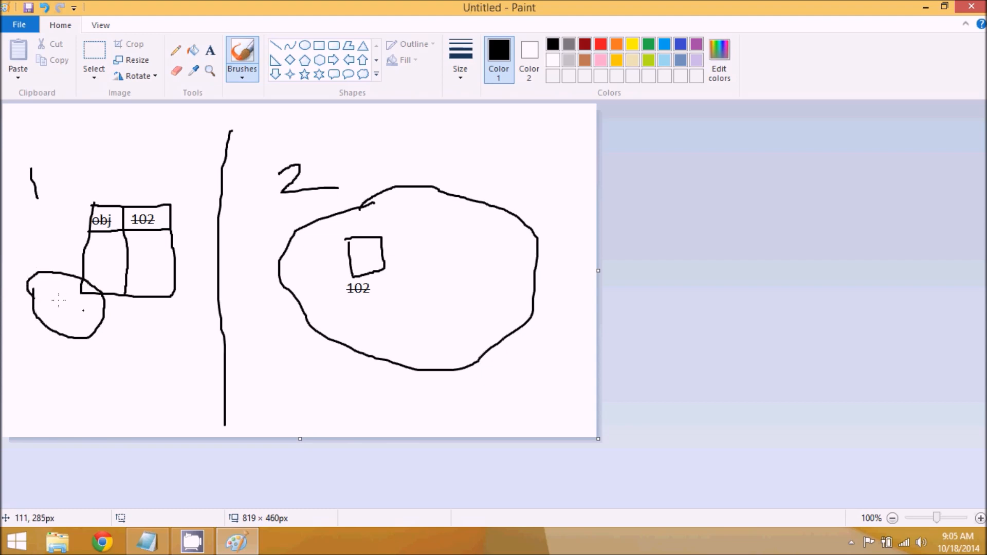
pyautogui.moveTo(87, 349)
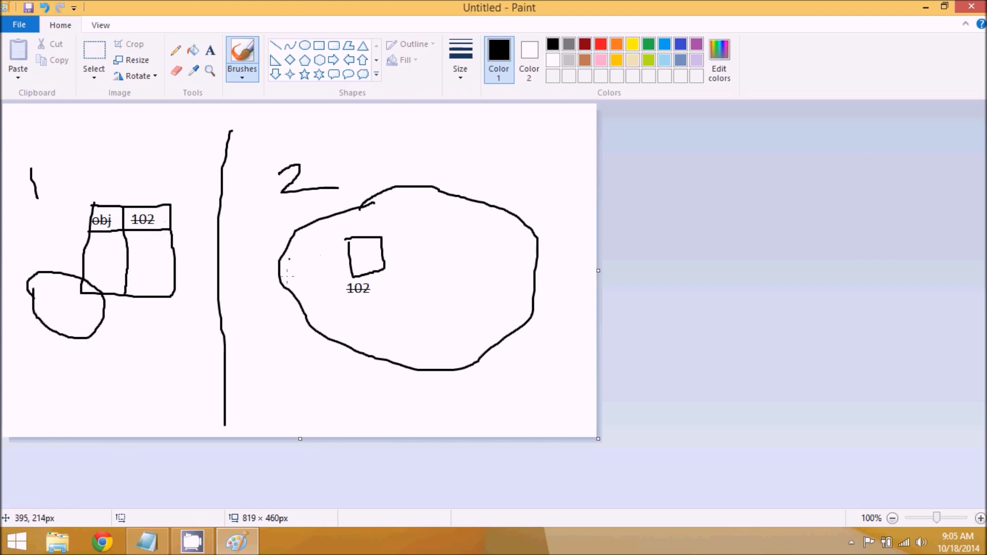
pyautogui.moveTo(490, 208)
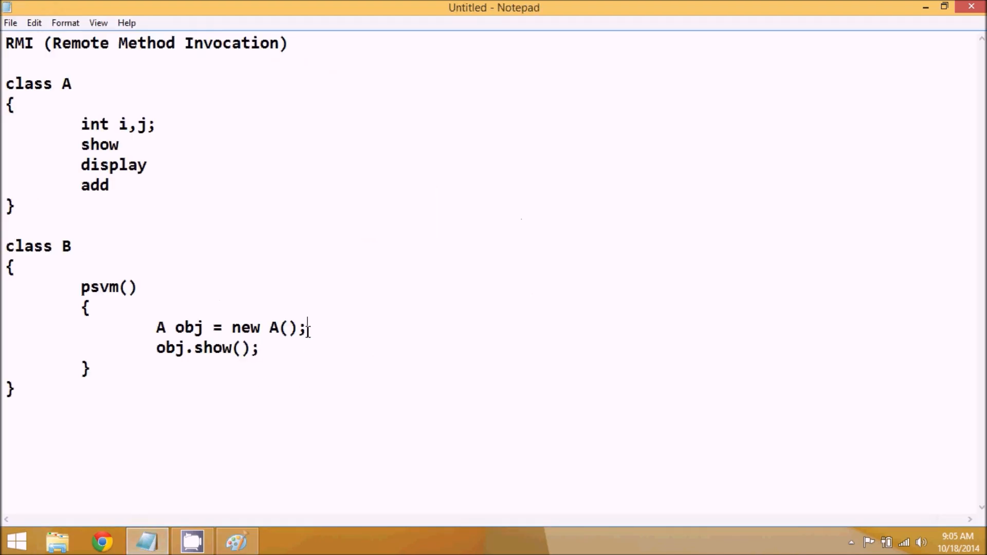
pyautogui.moveTo(264, 327); pyautogui.dragTo(309, 328)
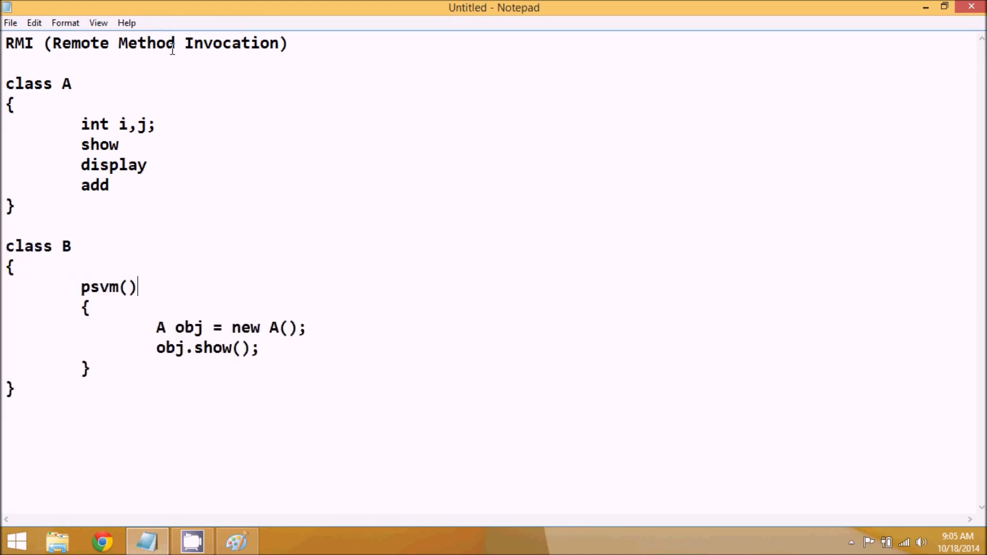
pyautogui.doubleClick(148, 43)
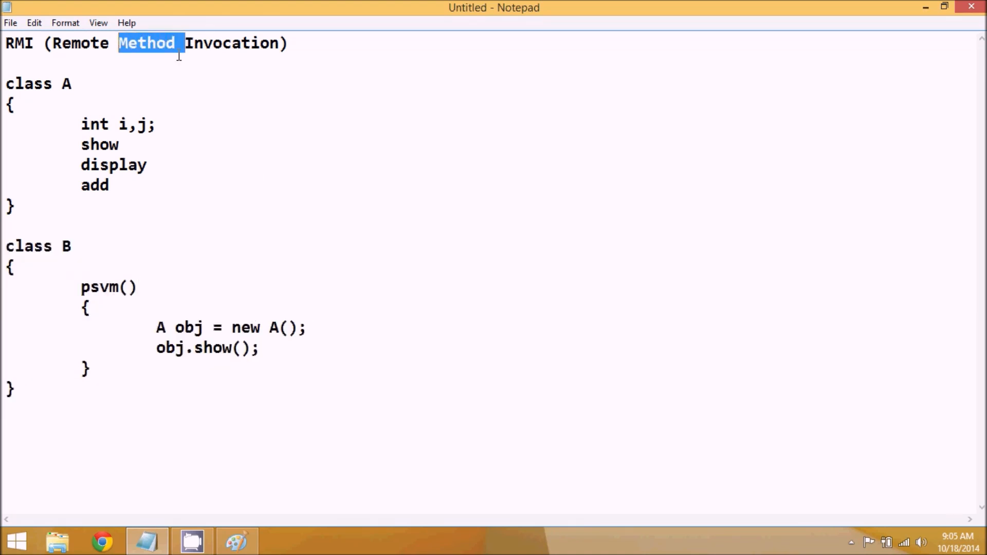
pyautogui.moveTo(178, 43); pyautogui.dragTo(278, 42)
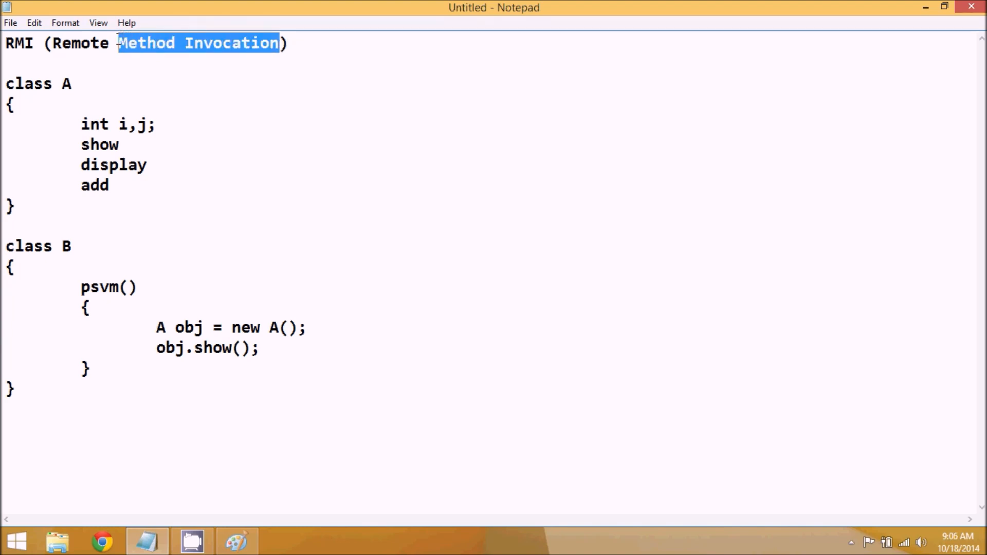
pyautogui.click(16, 206)
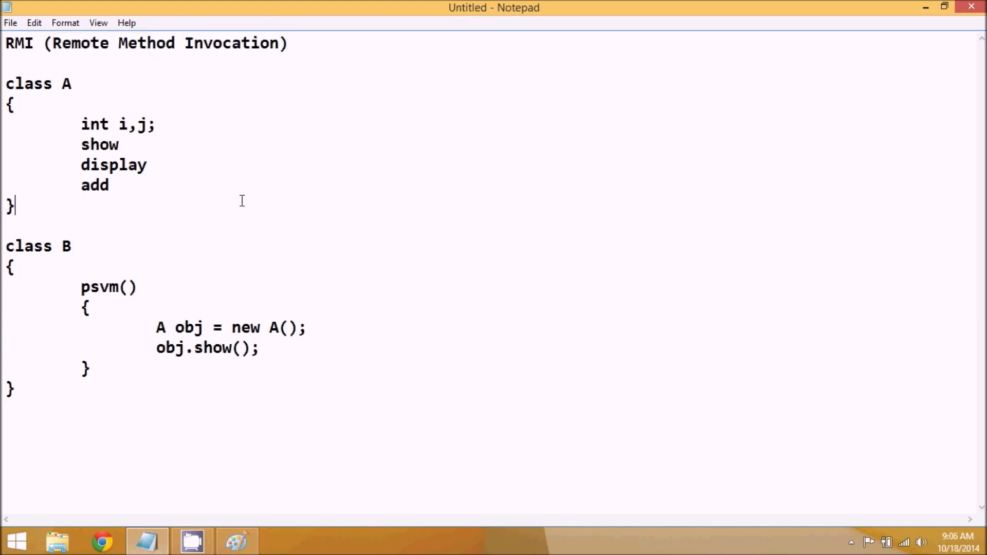
pyautogui.moveTo(508, 431)
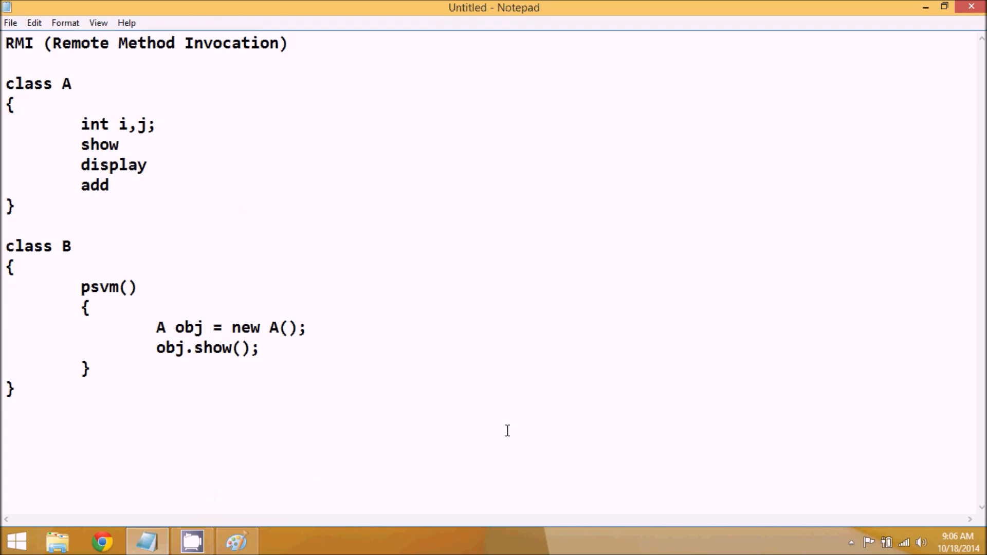
pyautogui.click(852, 542)
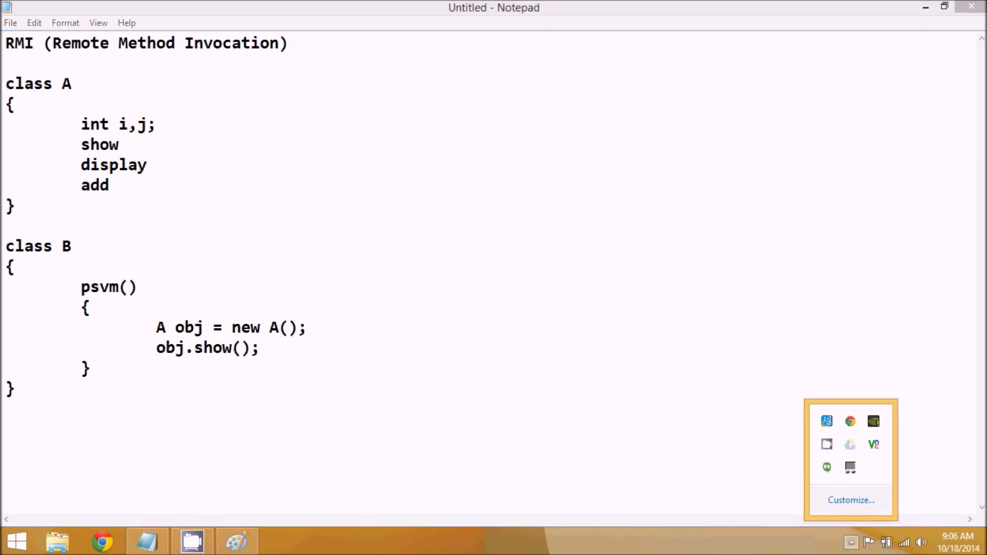